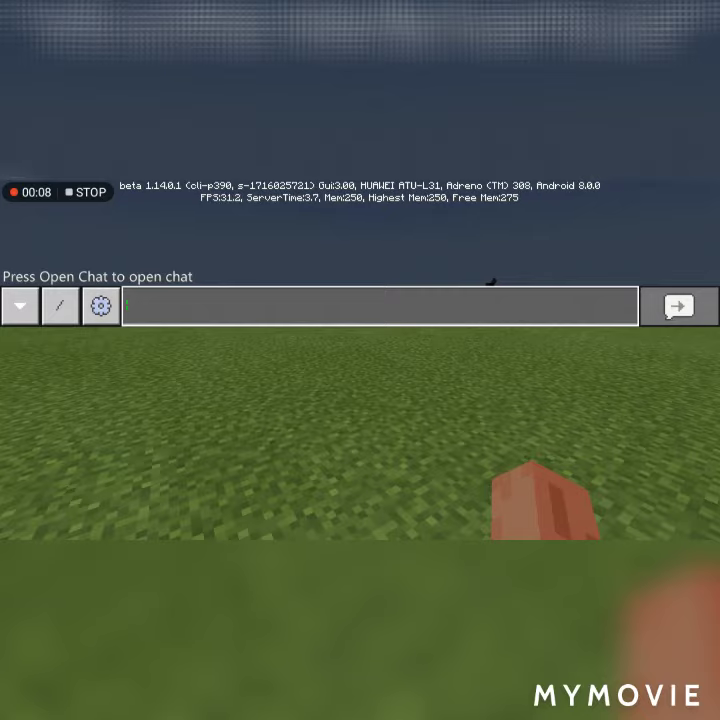
# - Start a /give command in chat so player-target suggestions appear
pyautogui.click(380, 306)
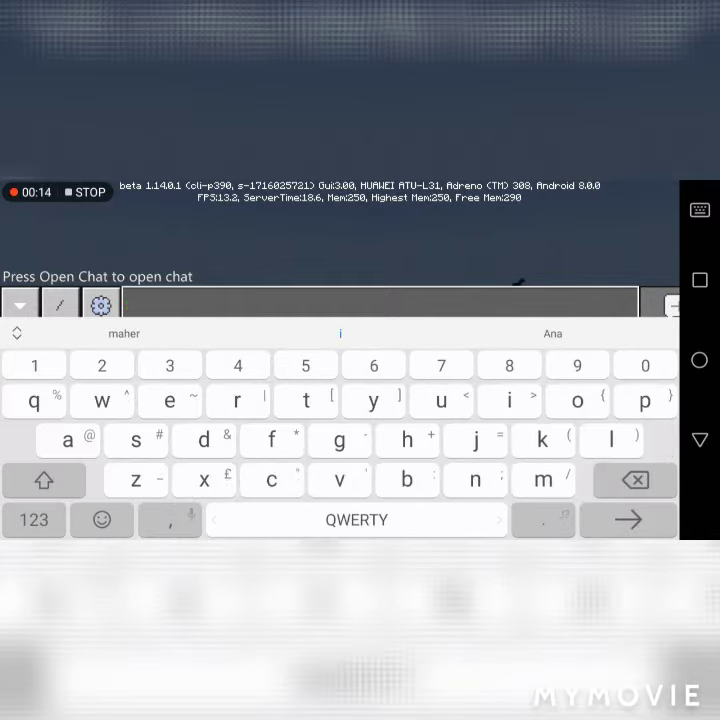
pyautogui.click(34, 520)
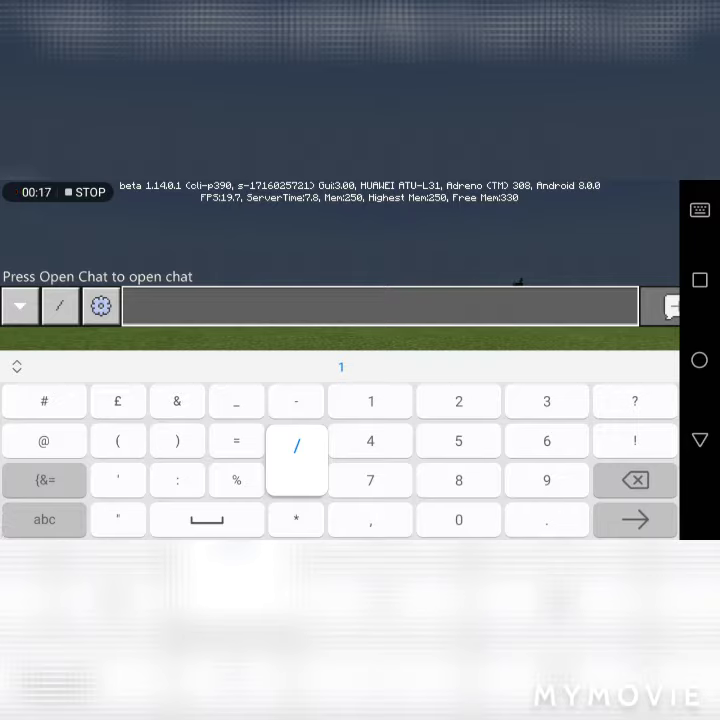
pyautogui.write('give')
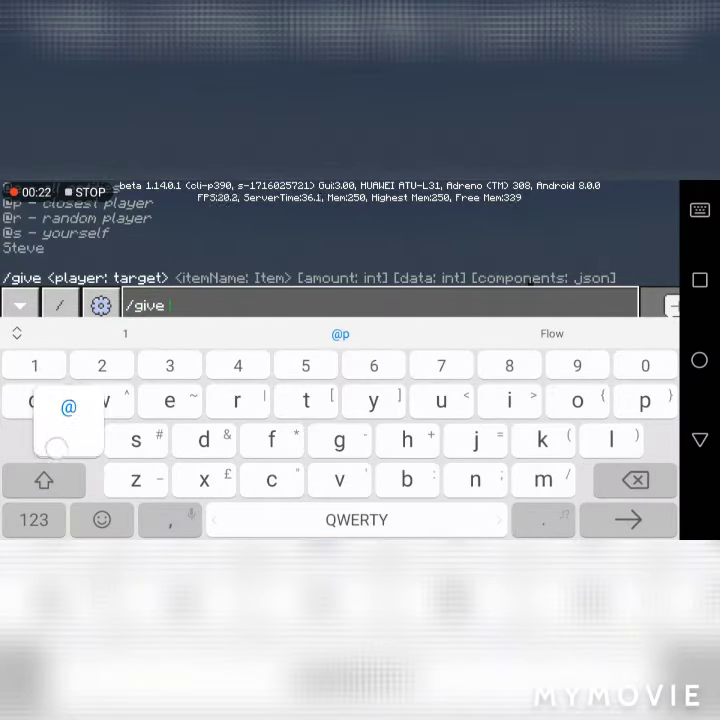
# - Send /give @p command_block, place the block on the grass and bring up its settings
pyautogui.click(68, 400)
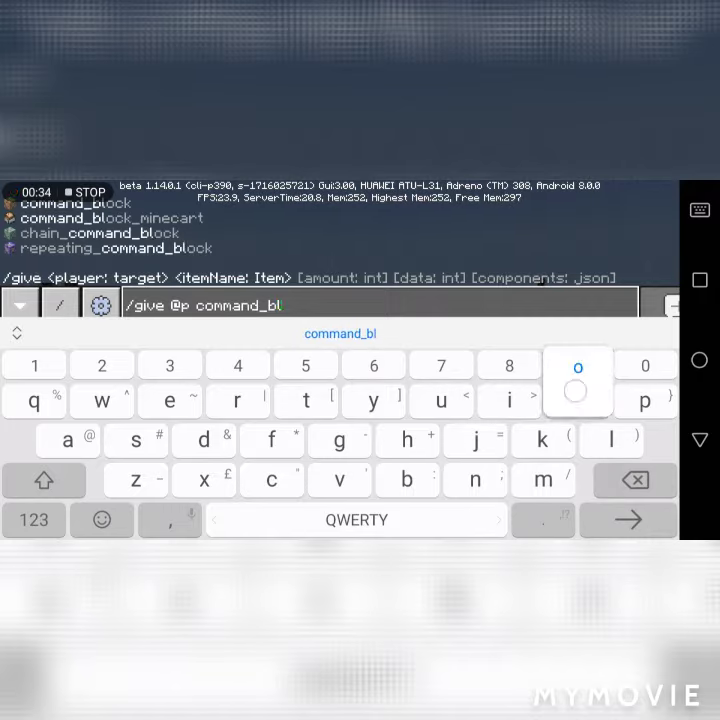
pyautogui.click(576, 400)
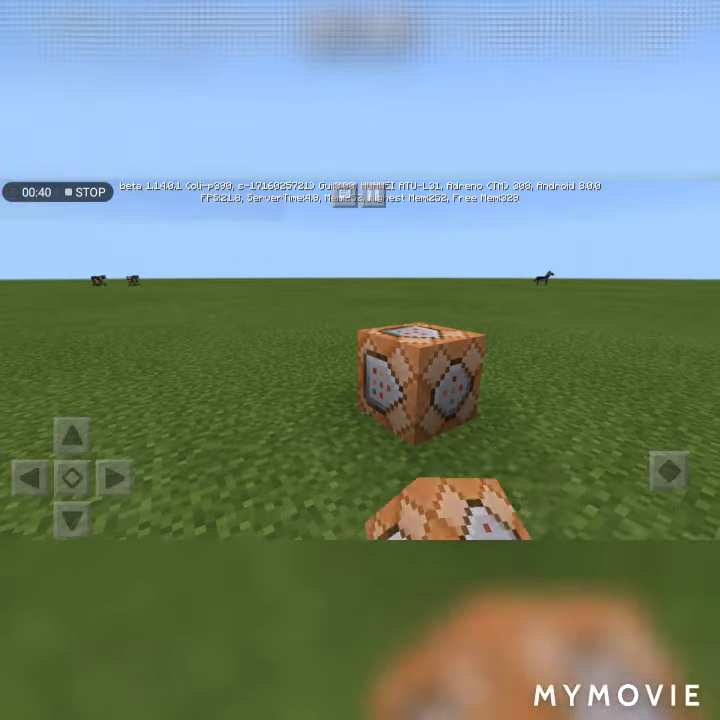
pyautogui.click(414, 380)
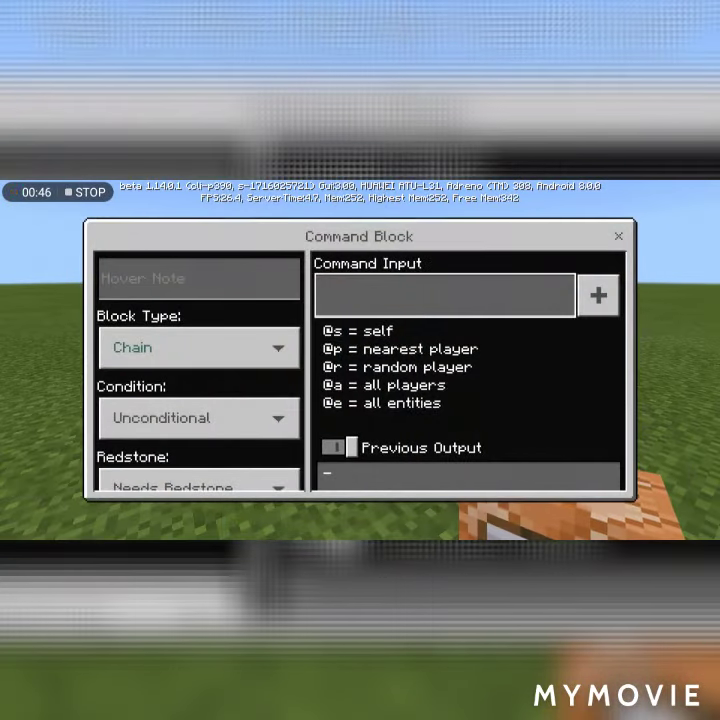
# - Switch the block type to Repeat and return to the world
pyautogui.click(198, 348)
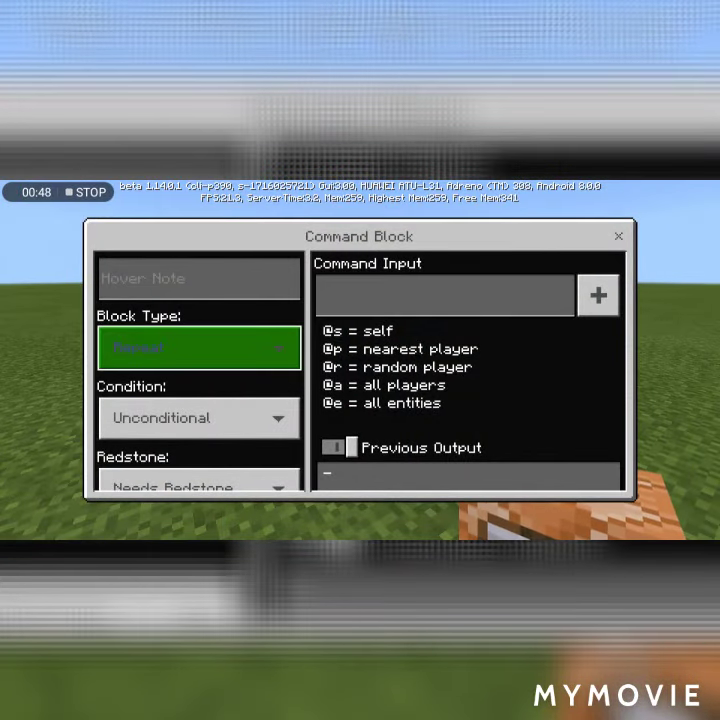
pyautogui.click(618, 236)
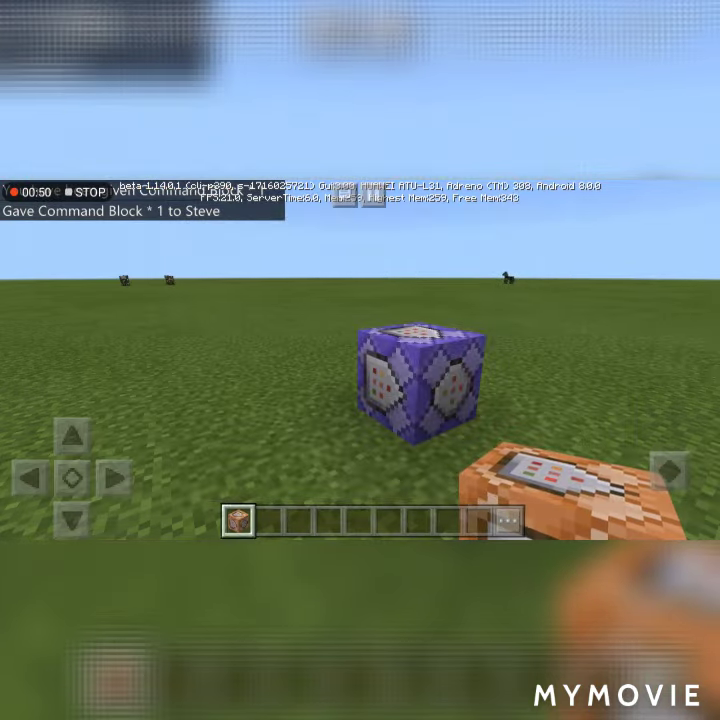